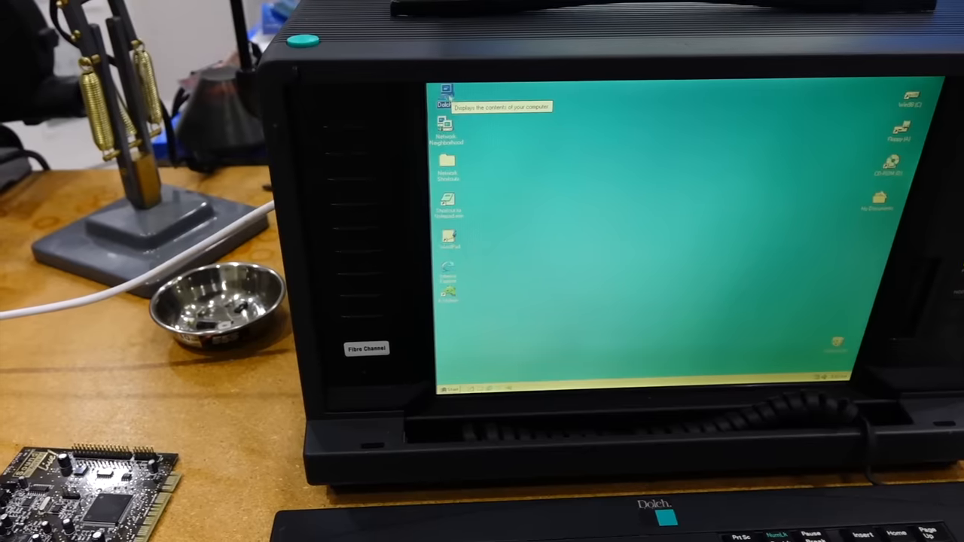
From My Computer's System Properties, show Device Manager's Computer Properties listing the interrupt requests in use.
{"action": "right_click", "coordinate": [445, 98]}
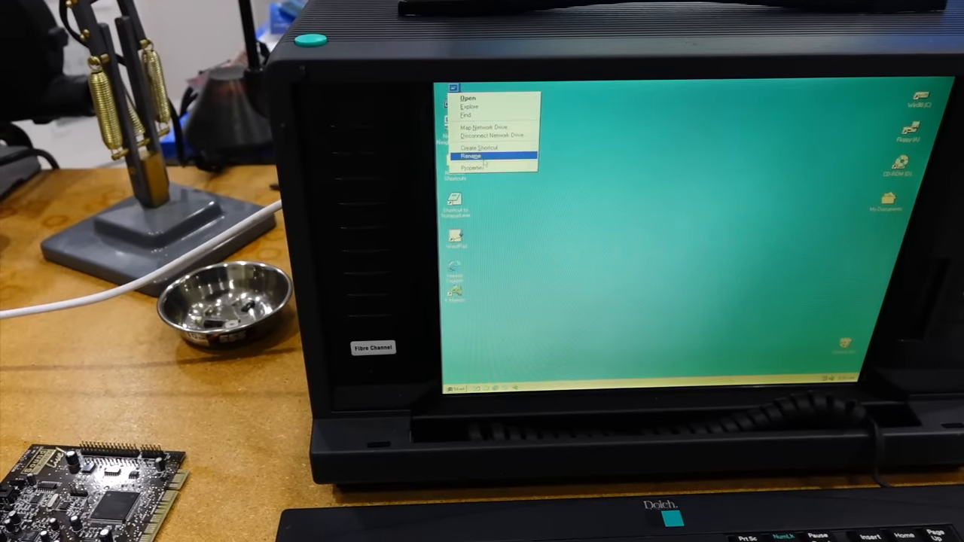
{"action": "left_click", "coordinate": [476, 165]}
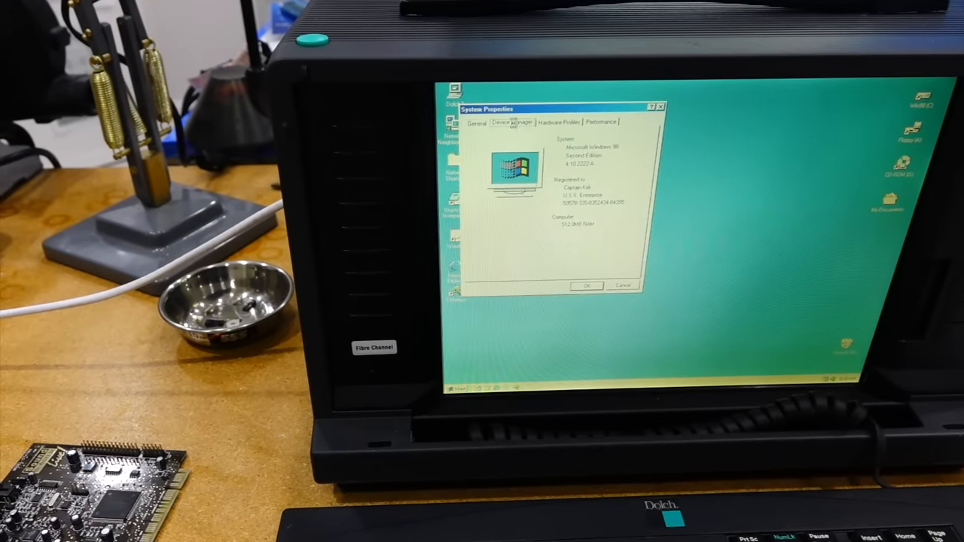
{"action": "left_click", "coordinate": [509, 122]}
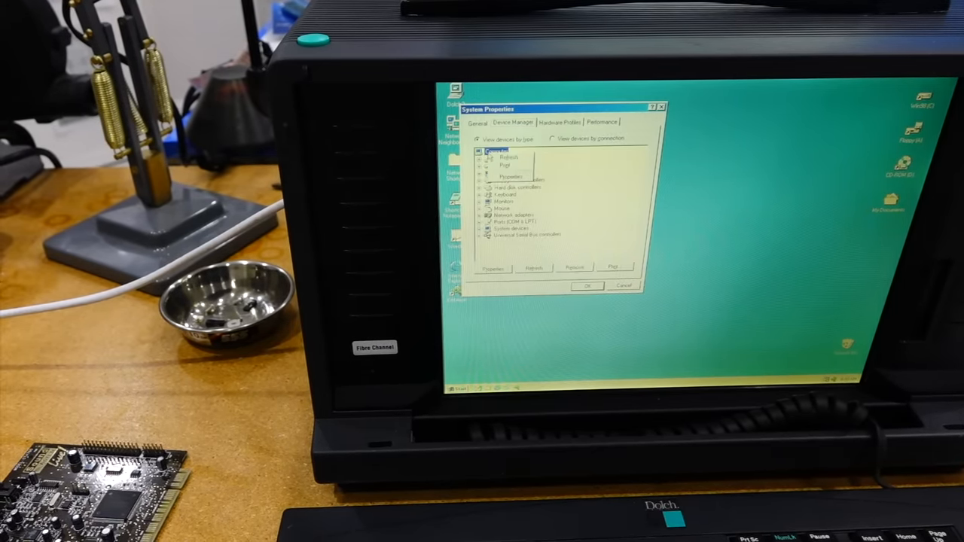
{"action": "left_click", "coordinate": [491, 268]}
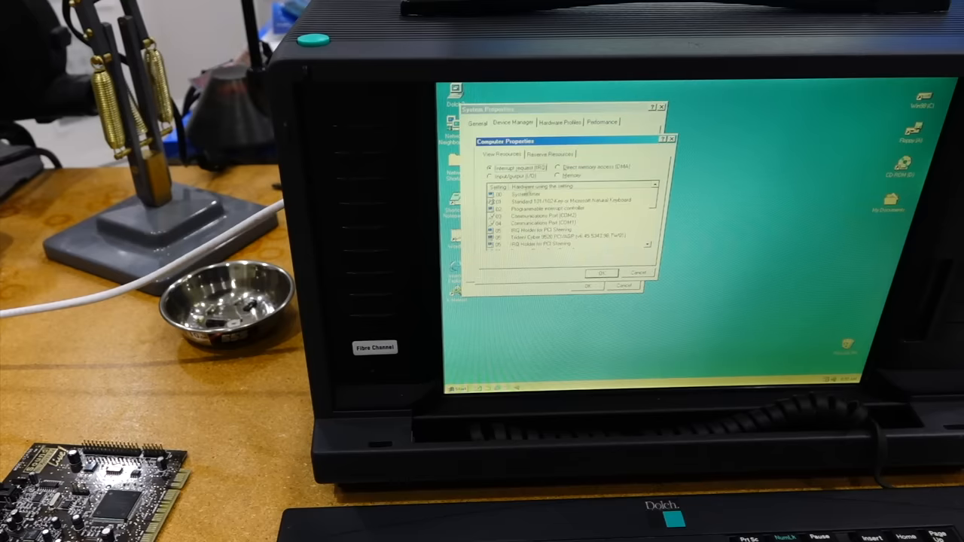